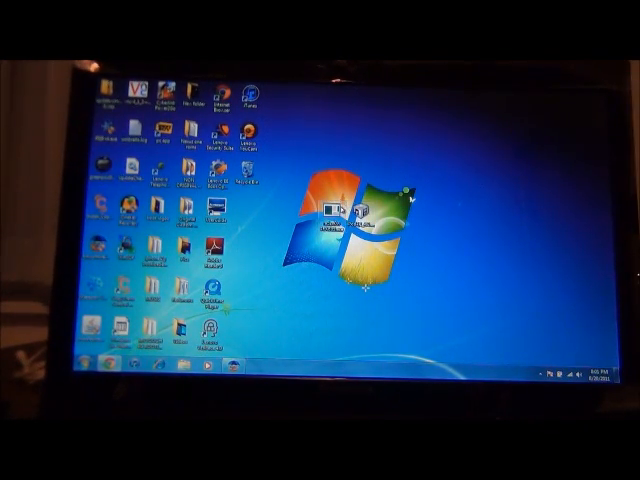
Step: Launch redsn0w and load the current iOS firmware IPSW to reach the jailbreak options
{"action": "right_click", "coordinate": [331, 217]}
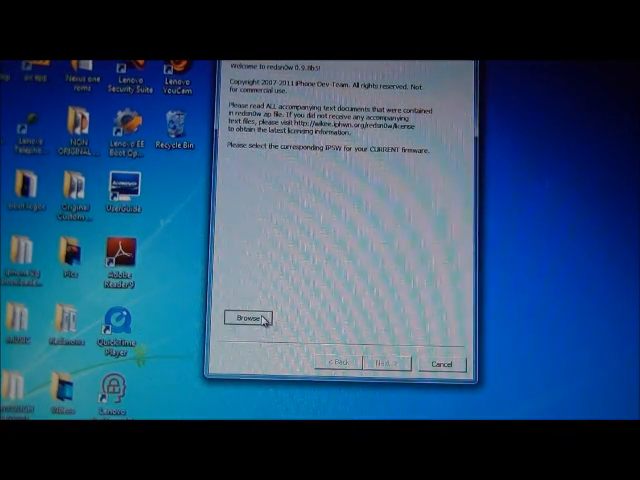
{"action": "left_click", "coordinate": [244, 319]}
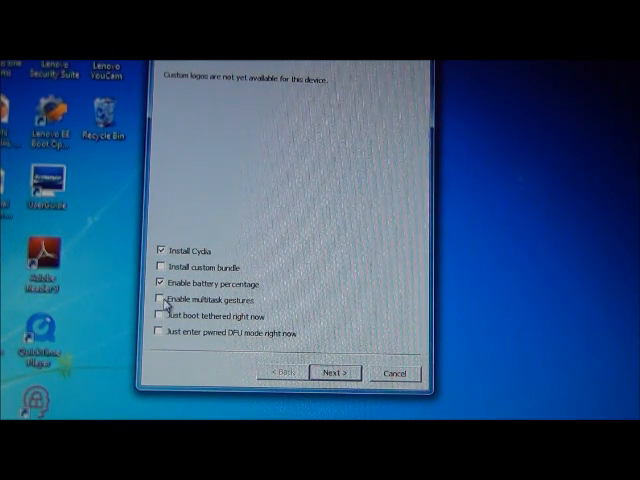
Step: Enable multitask gestures and continue to the DFU mode instructions
{"action": "left_click", "coordinate": [162, 302]}
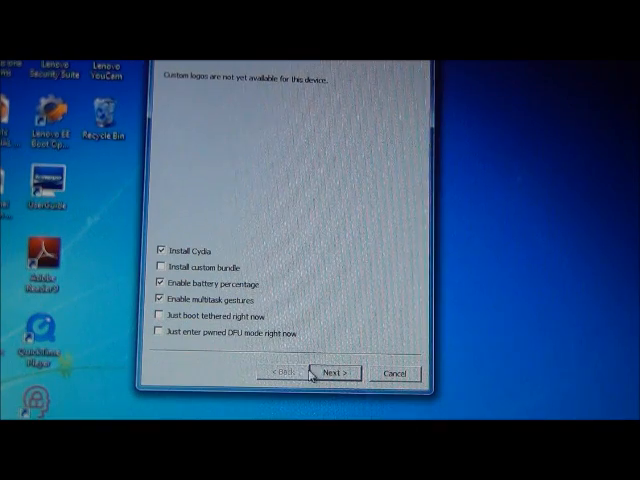
{"action": "left_click", "coordinate": [333, 372]}
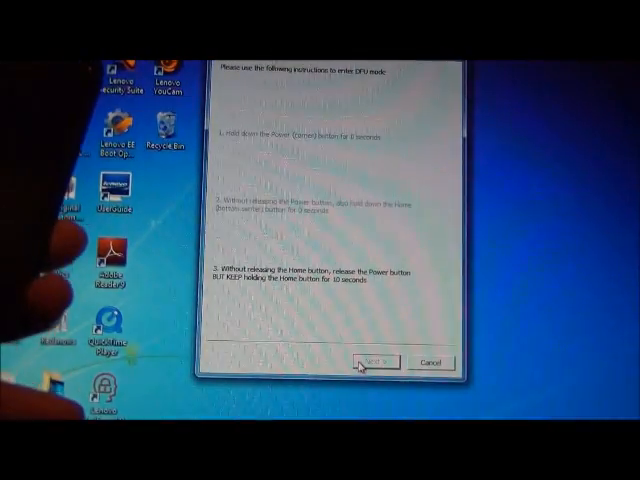
Step: Start the DFU mode steps and let redsn0w complete the jailbreak
{"action": "left_click", "coordinate": [366, 361]}
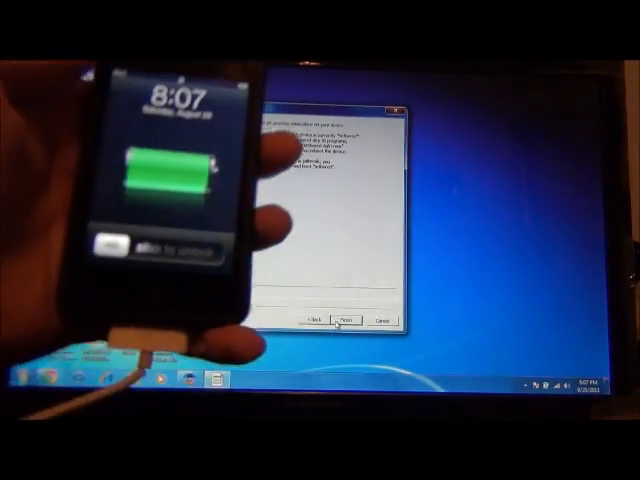
Step: Finish the jailbreak wizard and relaunch redsn0w to its welcome page
{"action": "left_click", "coordinate": [346, 318]}
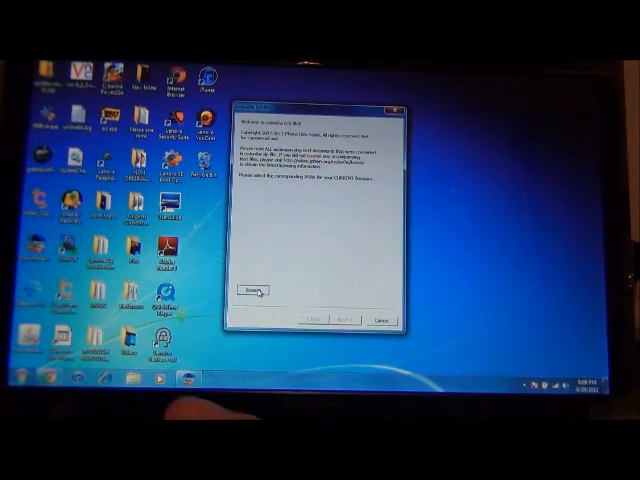
Step: Load the iPod iOS 4.3.4 IPSW from the Desktop and continue to the options page
{"action": "left_click", "coordinate": [252, 291]}
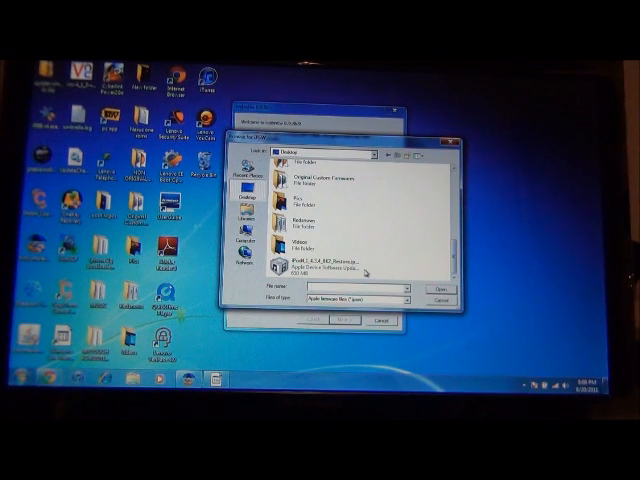
{"action": "left_click", "coordinate": [433, 286]}
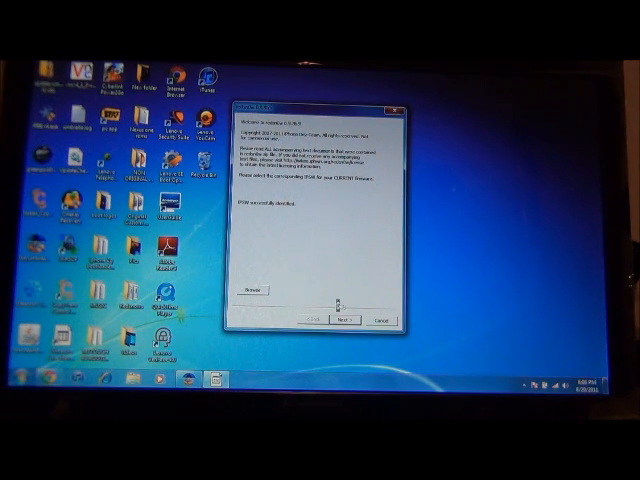
{"action": "left_click", "coordinate": [347, 319]}
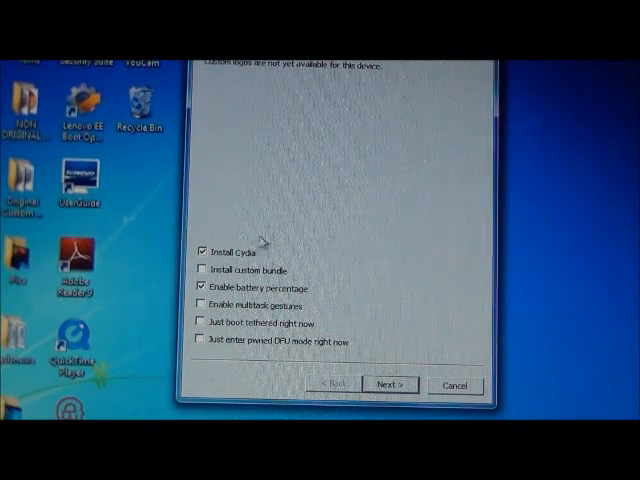
Step: Clear Install Cydia and battery percentage, and tick Just boot tethered right now
{"action": "left_click", "coordinate": [200, 252]}
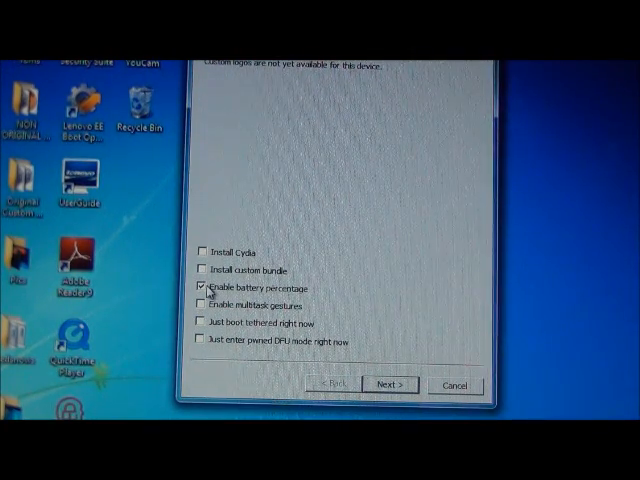
{"action": "left_click", "coordinate": [198, 288]}
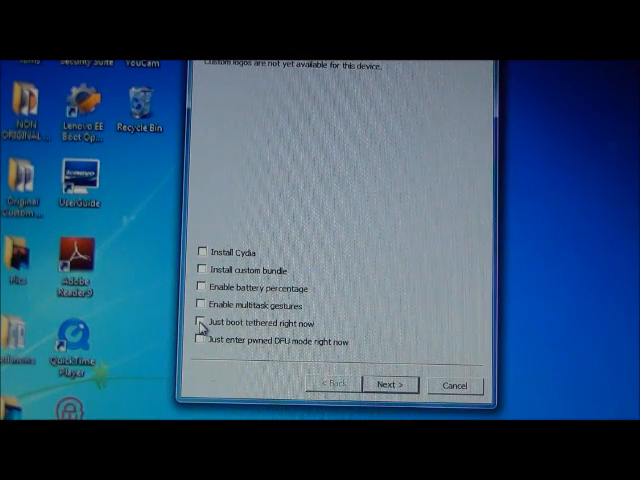
{"action": "left_click", "coordinate": [199, 323]}
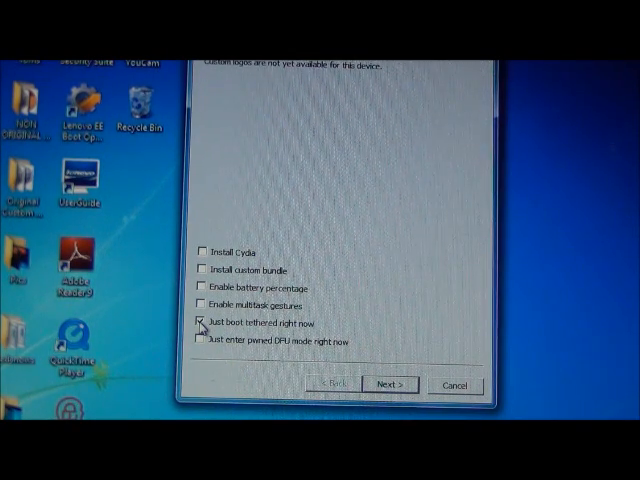